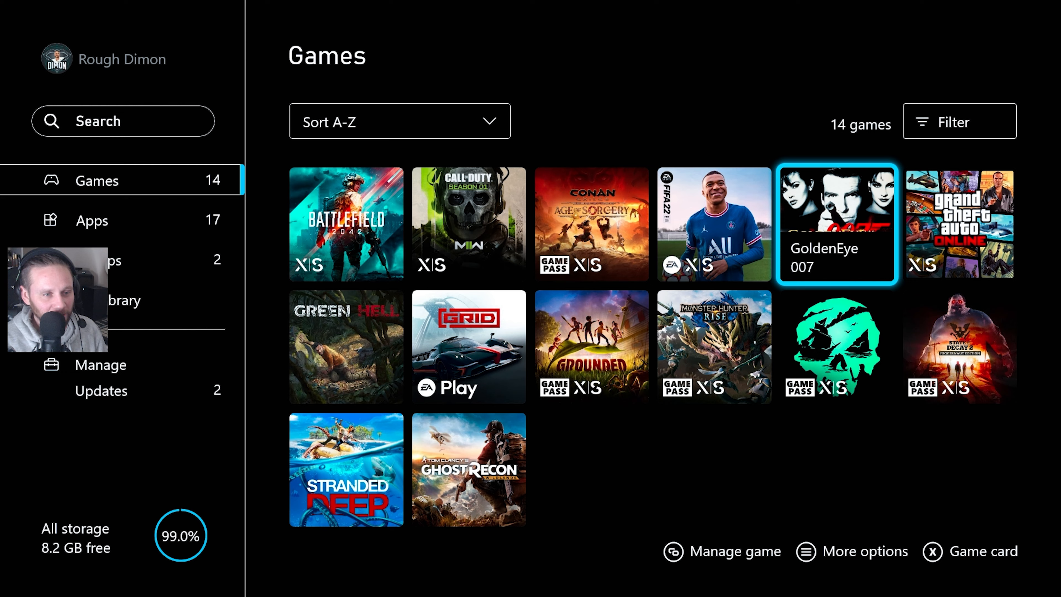
# Launch GoldenEye 007 from the My games & apps library
pyautogui.click(837, 224)
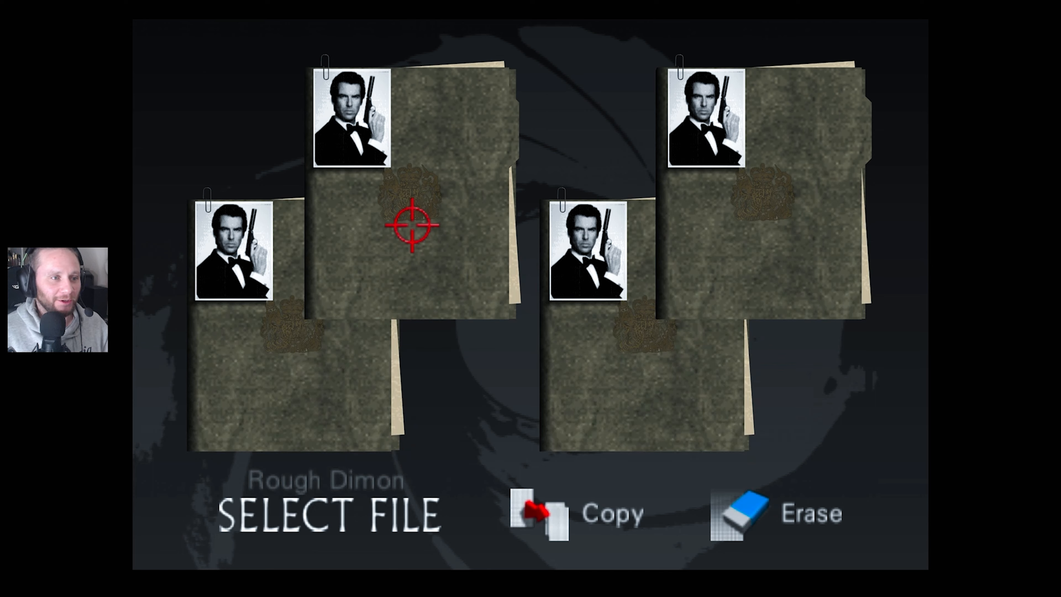
pyautogui.moveTo(716, 463)
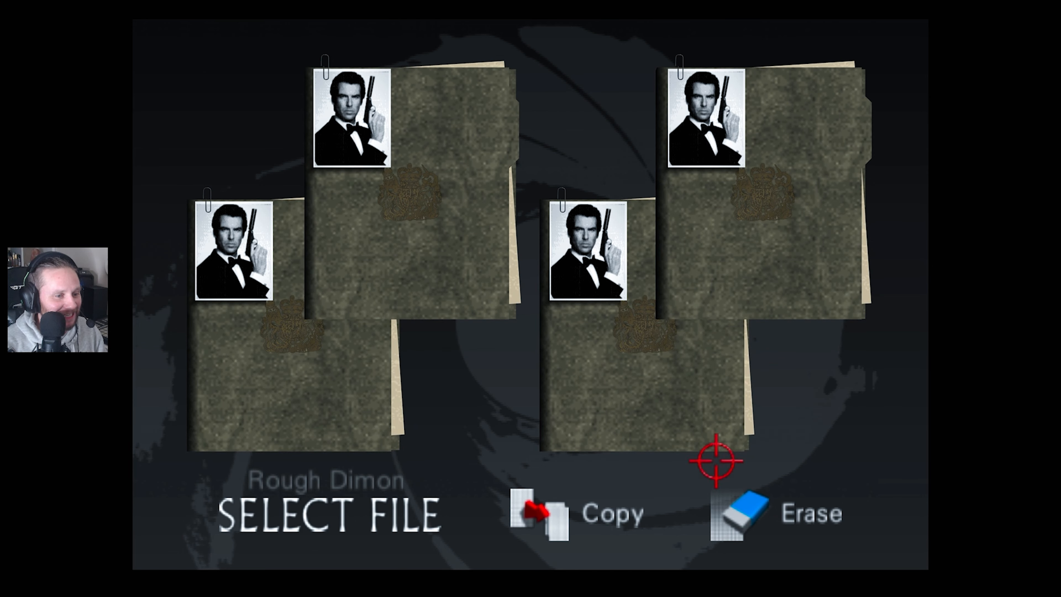
pyautogui.moveTo(615, 540)
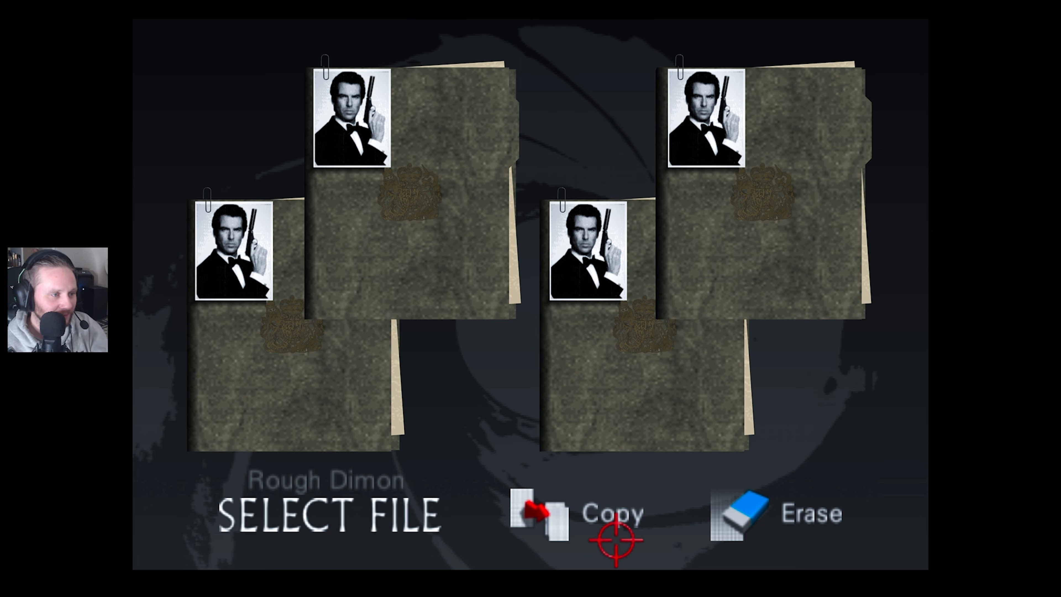
pyautogui.moveTo(357, 404)
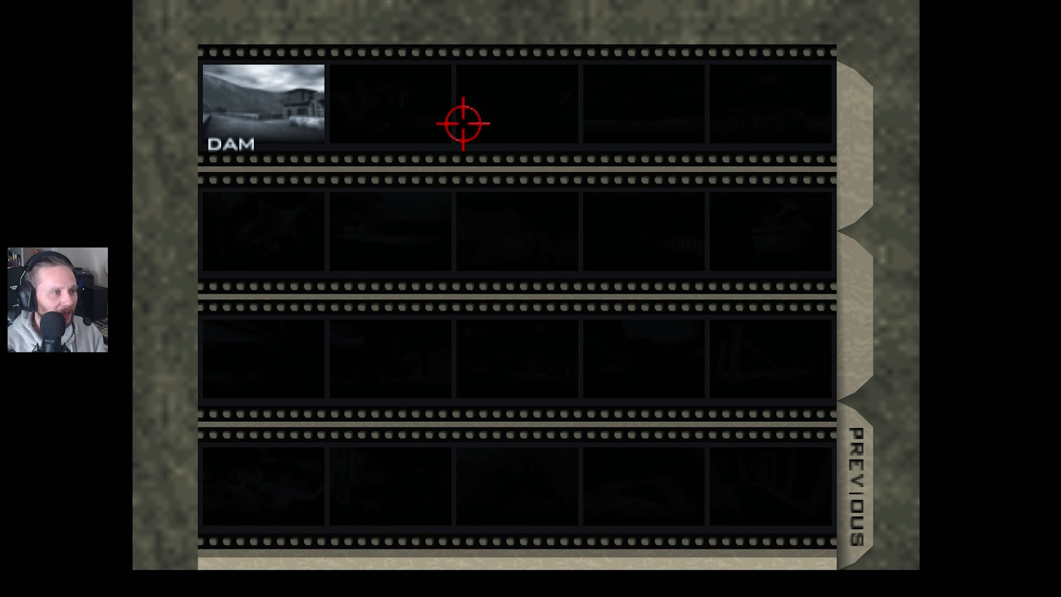
pyautogui.moveTo(297, 157)
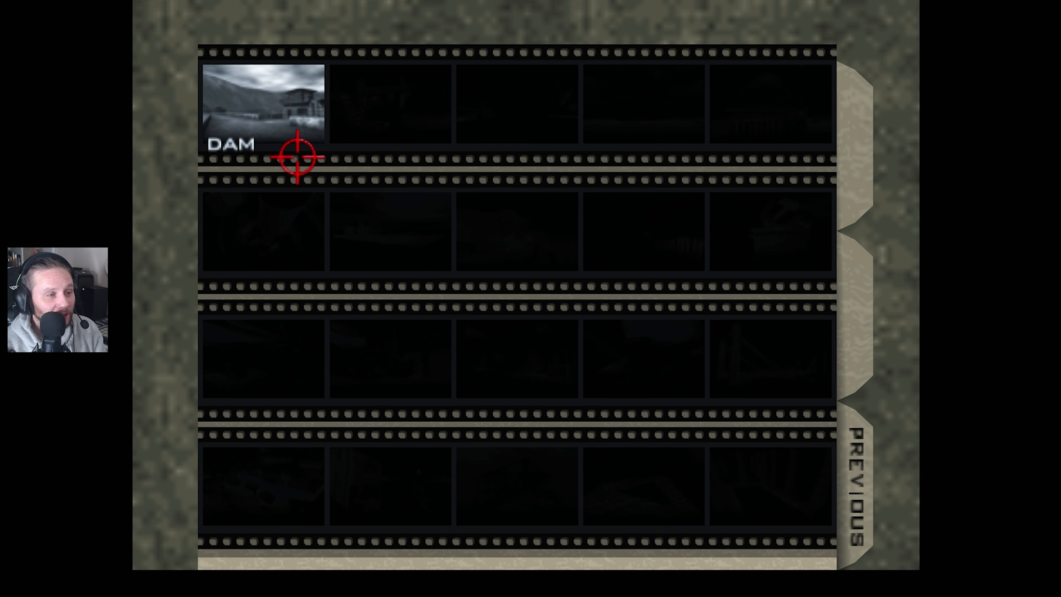
pyautogui.moveTo(261, 102)
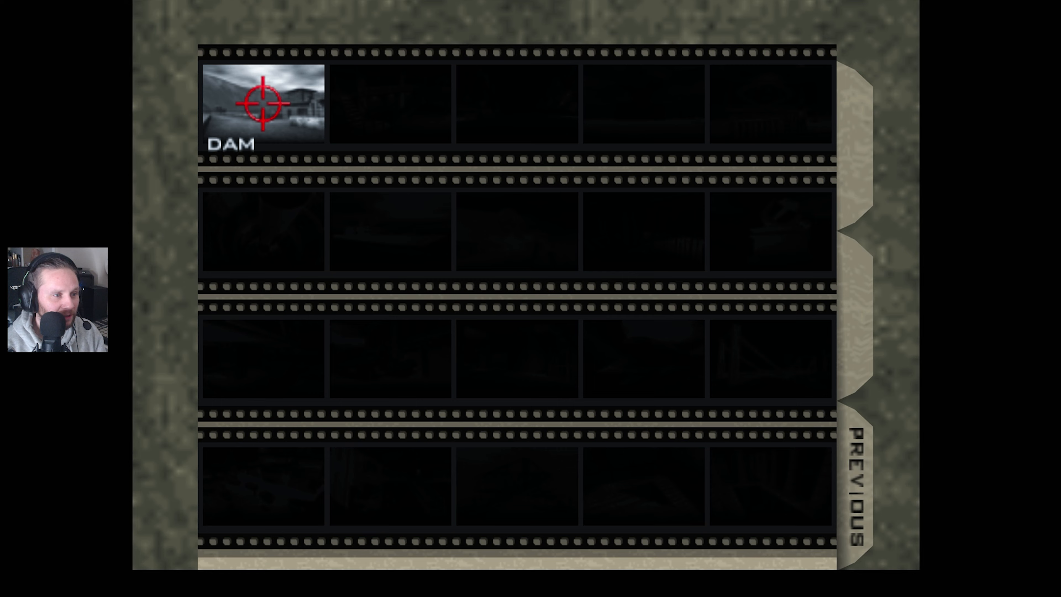
# Select the Dam mission thumbnail and bring up its Agent / Secret Agent / 00 Agent choices
pyautogui.click(262, 103)
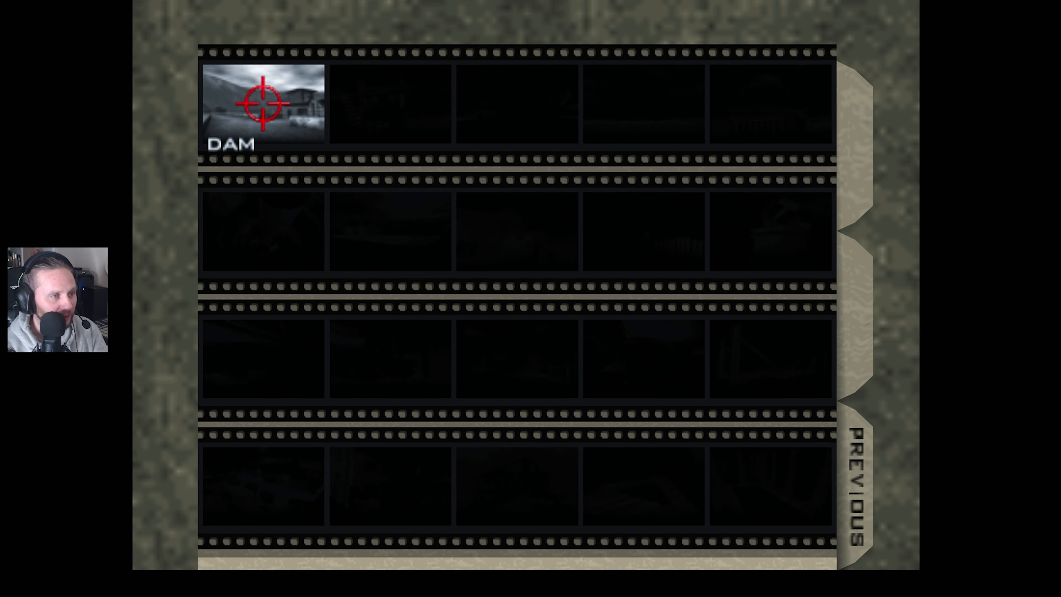
pyautogui.click(262, 103)
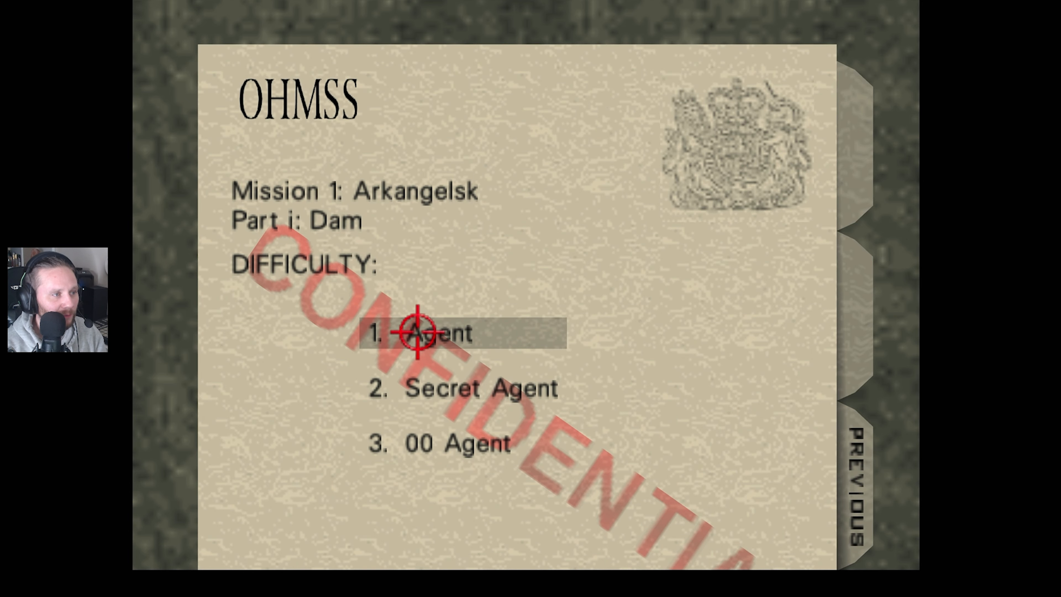
# Choose 1. Agent difficulty for the Dam mission to reach the briefing
pyautogui.click(433, 332)
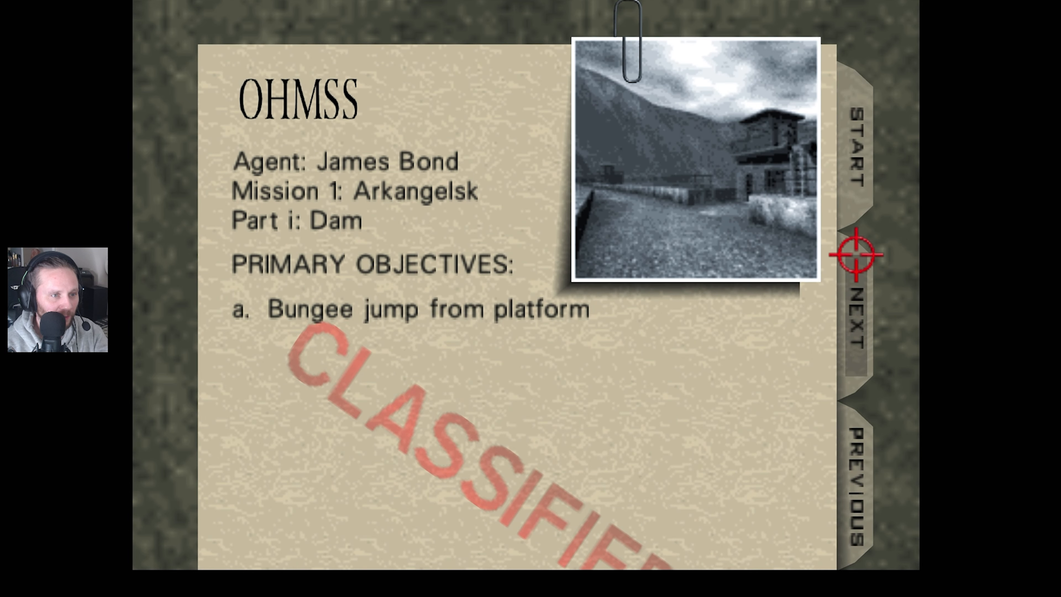
pyautogui.moveTo(859, 148)
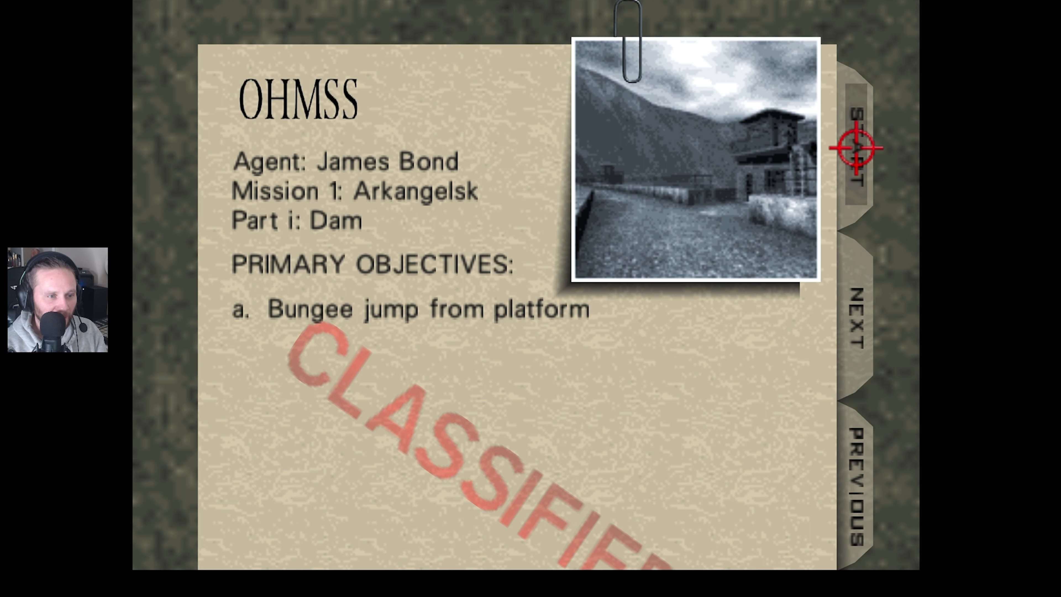
pyautogui.moveTo(859, 308)
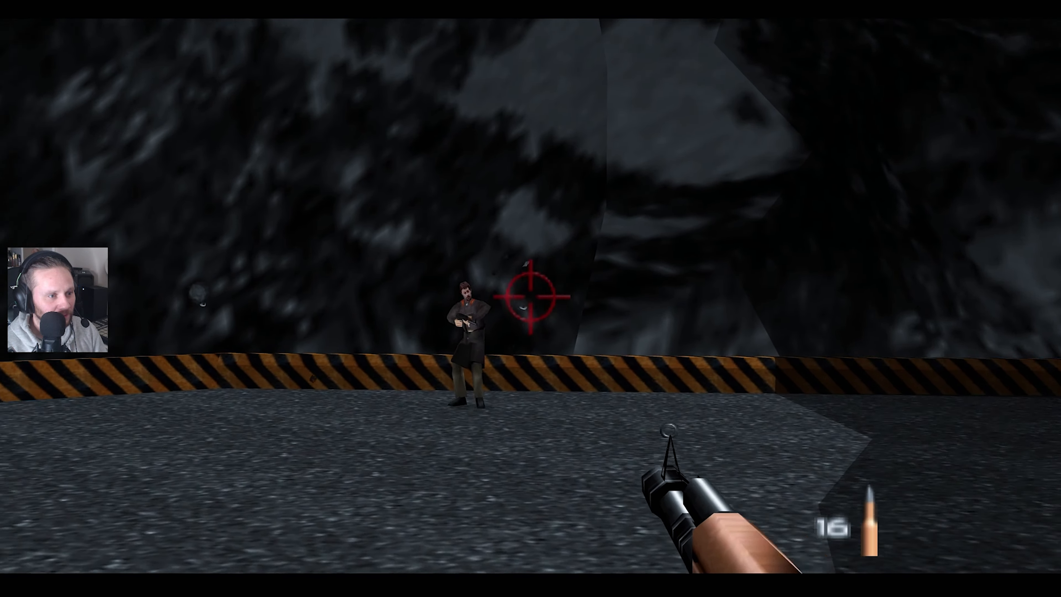
# Shoot the guard by the striped wall and the one below the railing in the dam yard
pyautogui.click(531, 298)
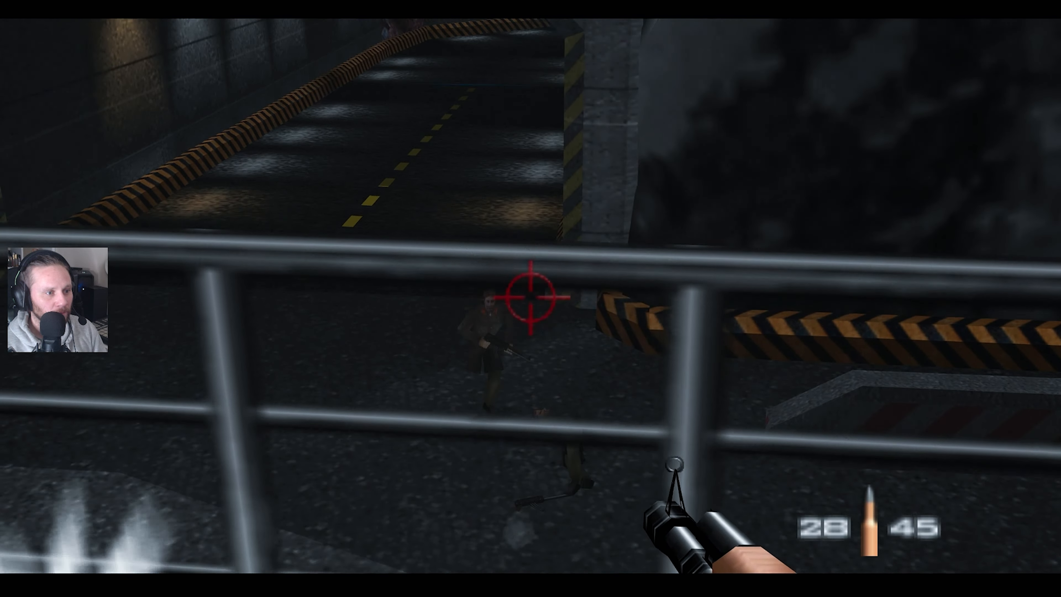
pyautogui.click(531, 295)
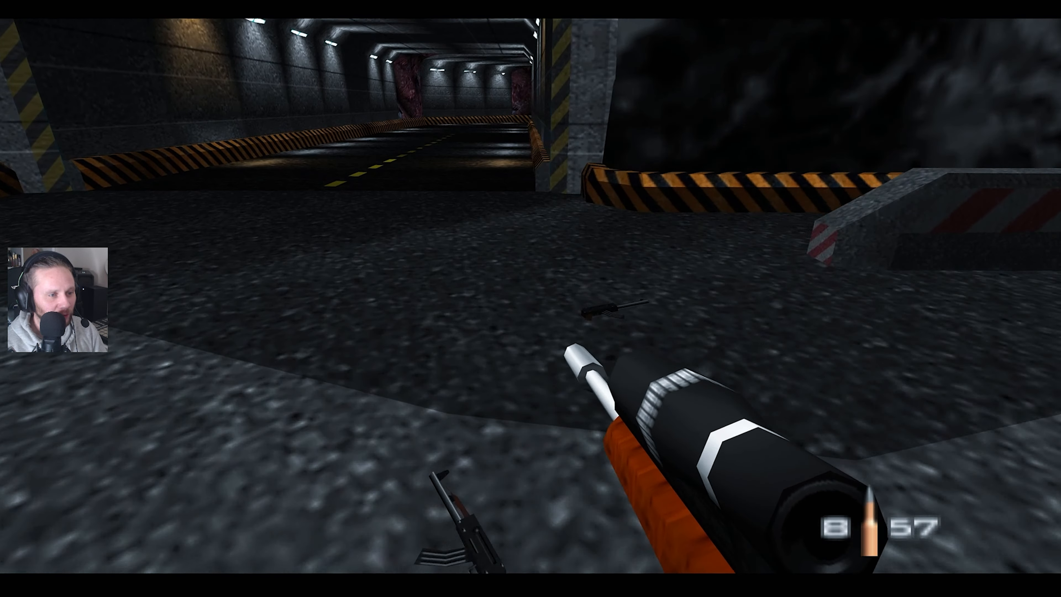
pyautogui.moveTo(531, 298)
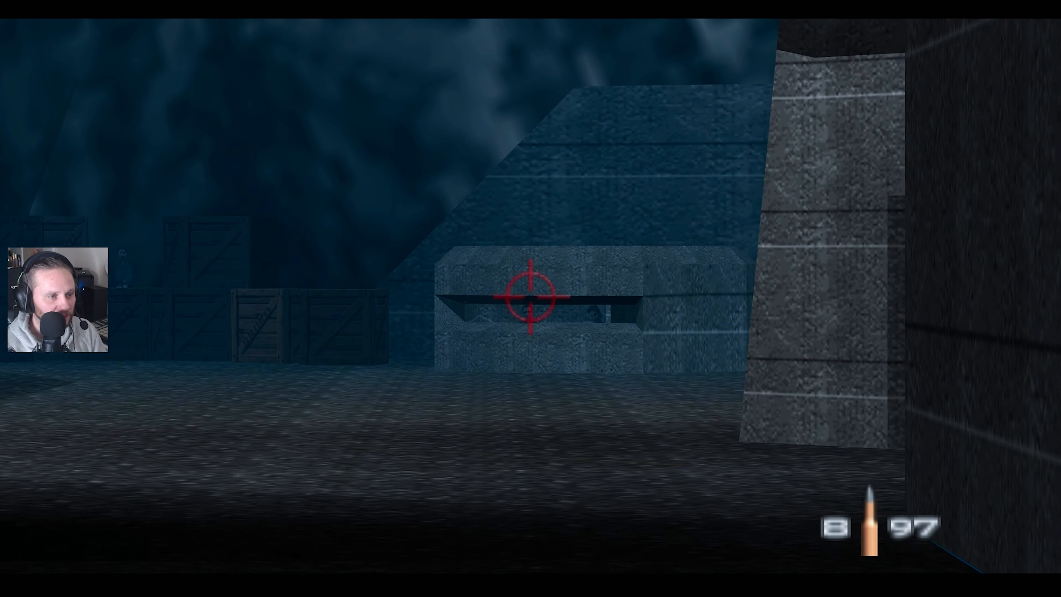
# Gun down the guards beside the concrete bunker and at the wall corner
pyautogui.click(531, 296)
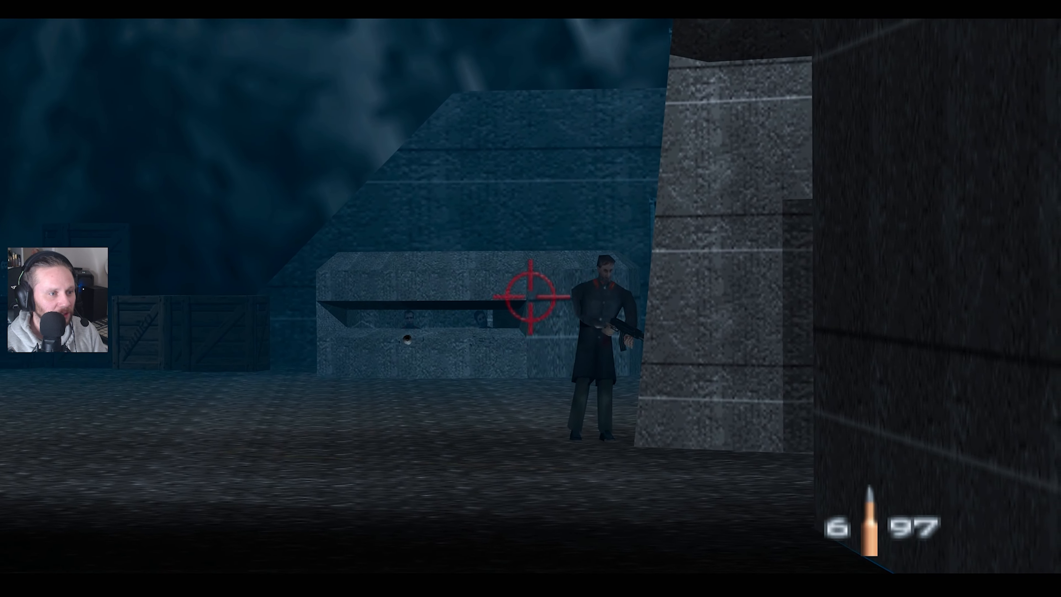
pyautogui.click(534, 298)
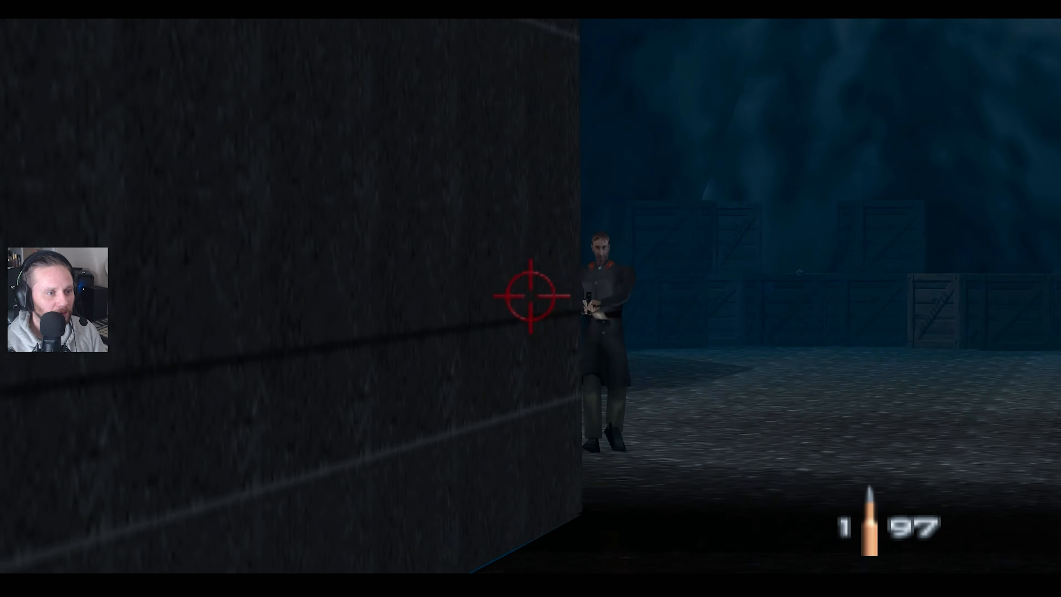
pyautogui.click(531, 295)
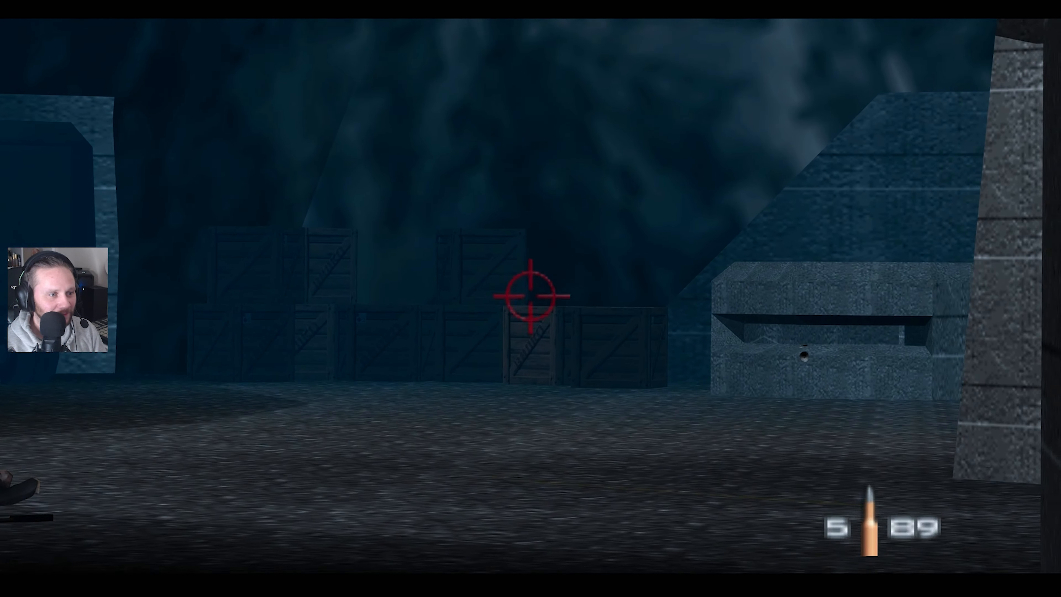
pyautogui.click(531, 296)
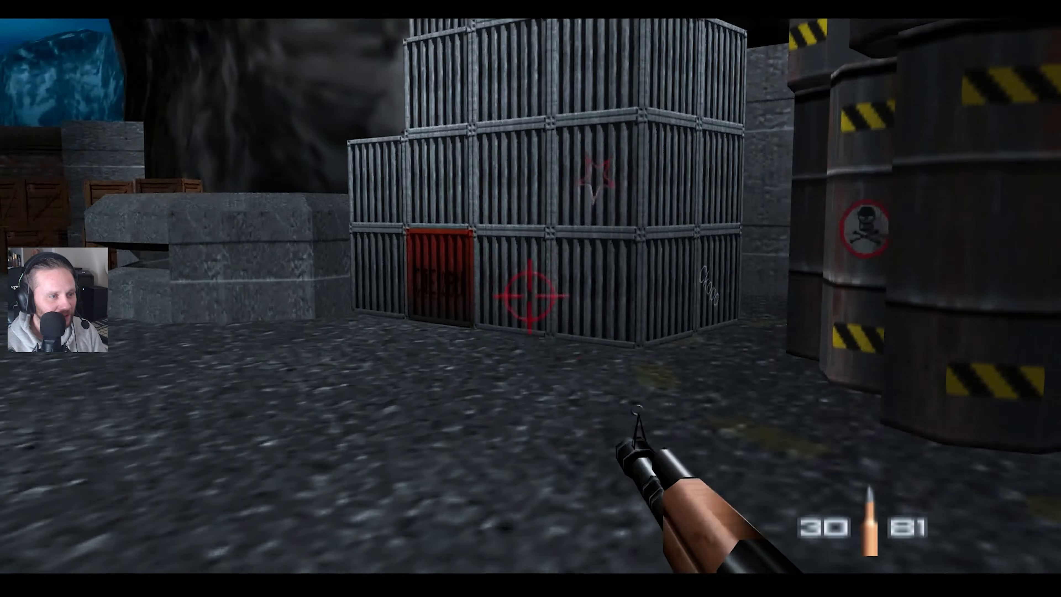
# Fire once while advancing past the green truck toward the guard tower
pyautogui.click(531, 299)
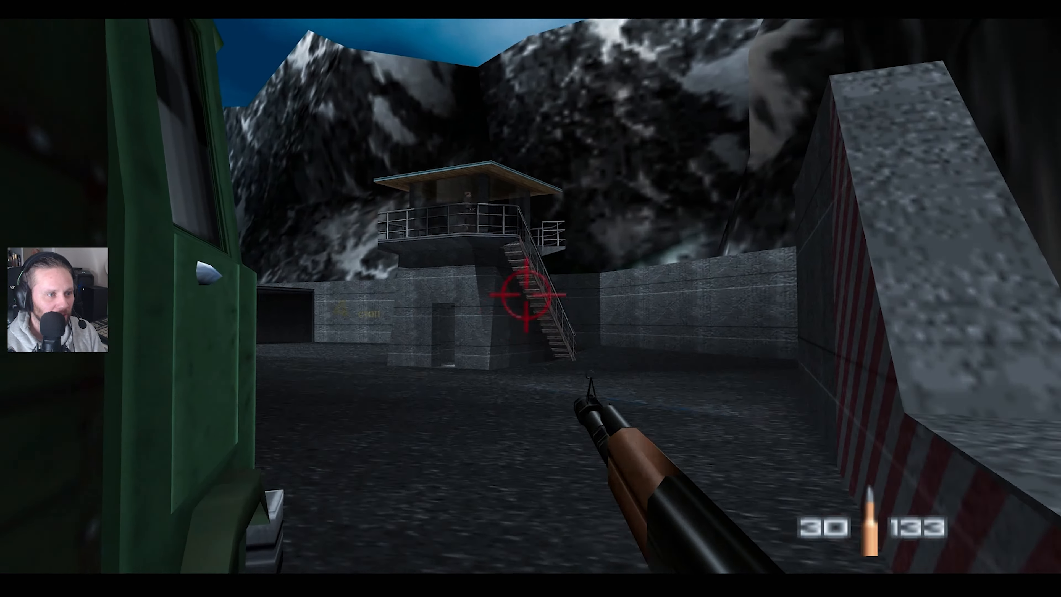
# Fire at the guard tower, then shoot the guards at the alley end and beside the wall
pyautogui.click(531, 298)
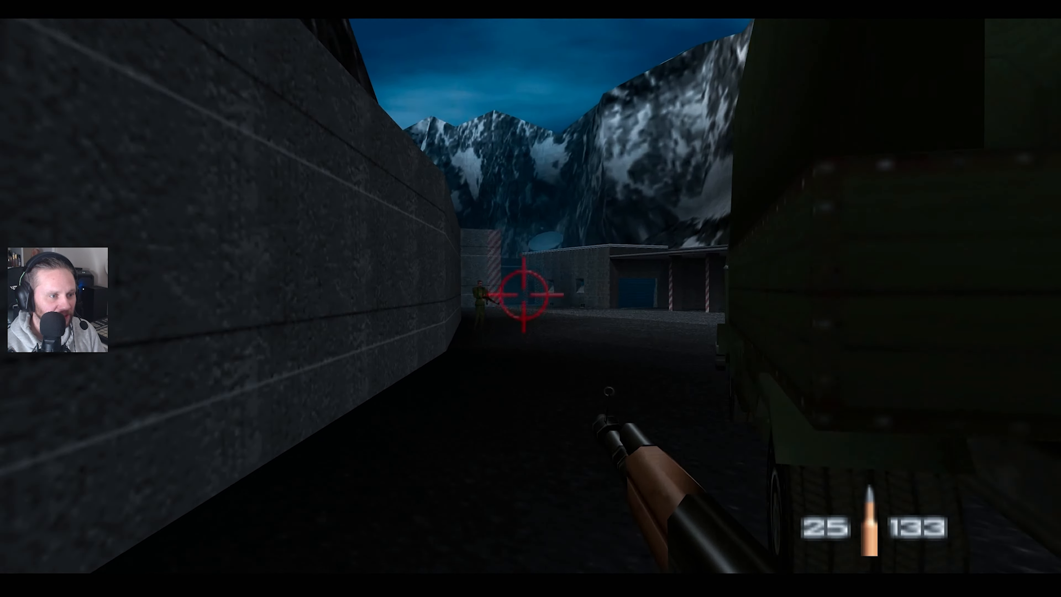
pyautogui.click(530, 298)
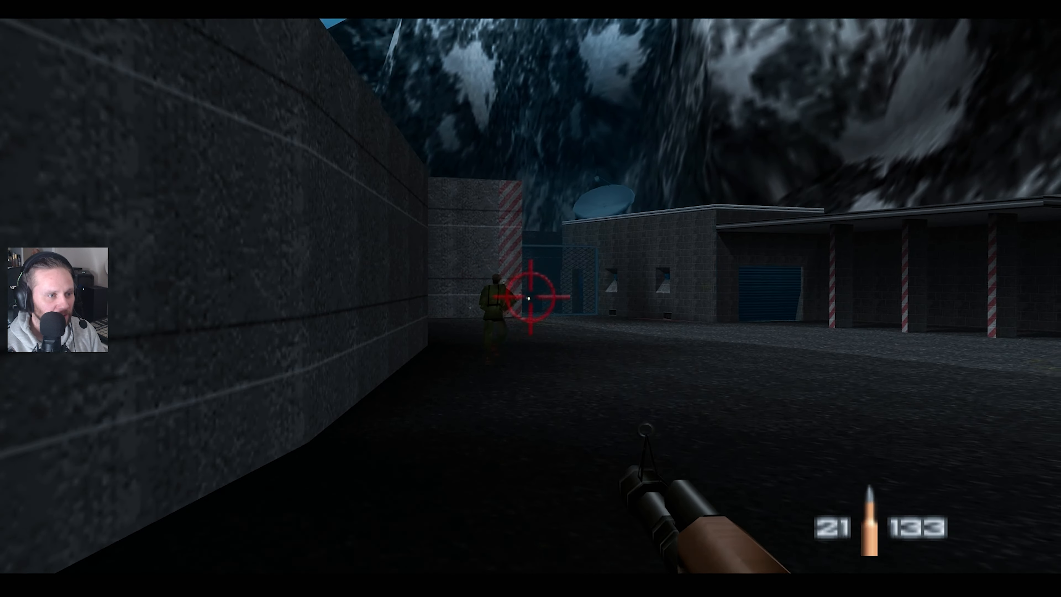
pyautogui.click(531, 296)
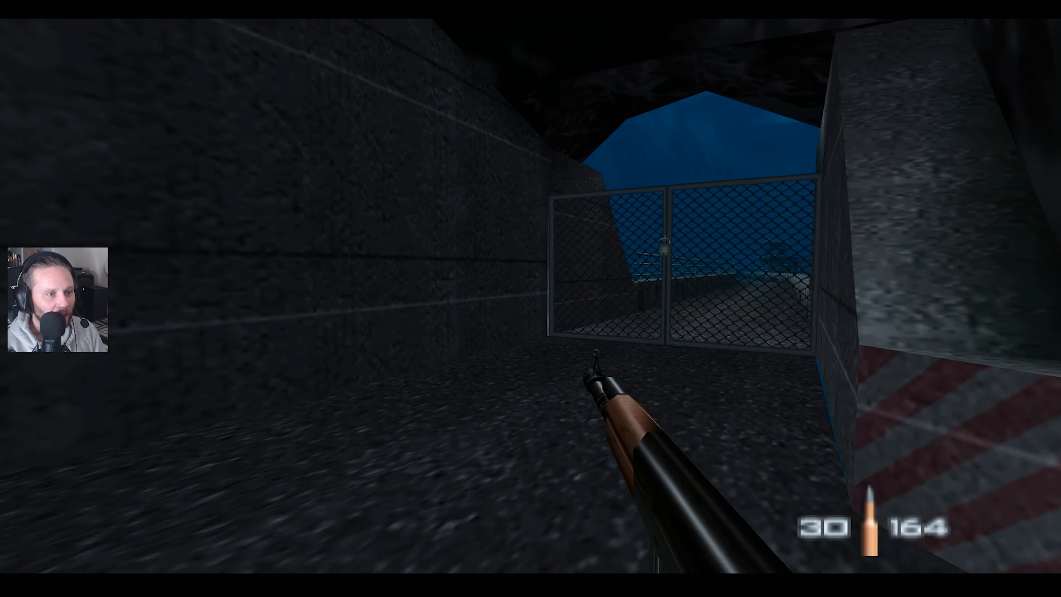
# Shoot the padlock and lower latch off the chain-link gate
pyautogui.click(530, 299)
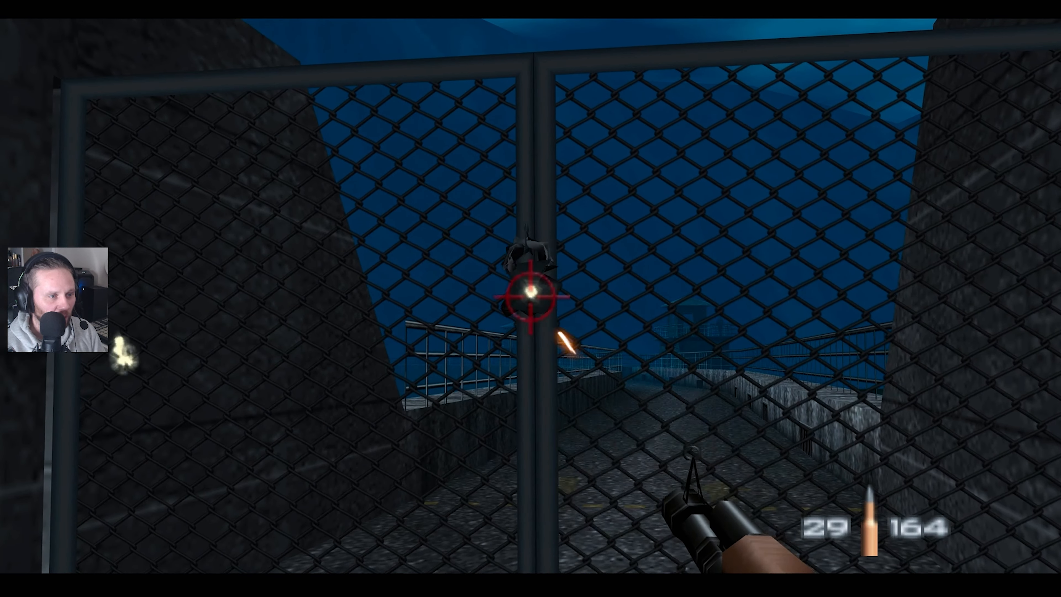
pyautogui.click(530, 298)
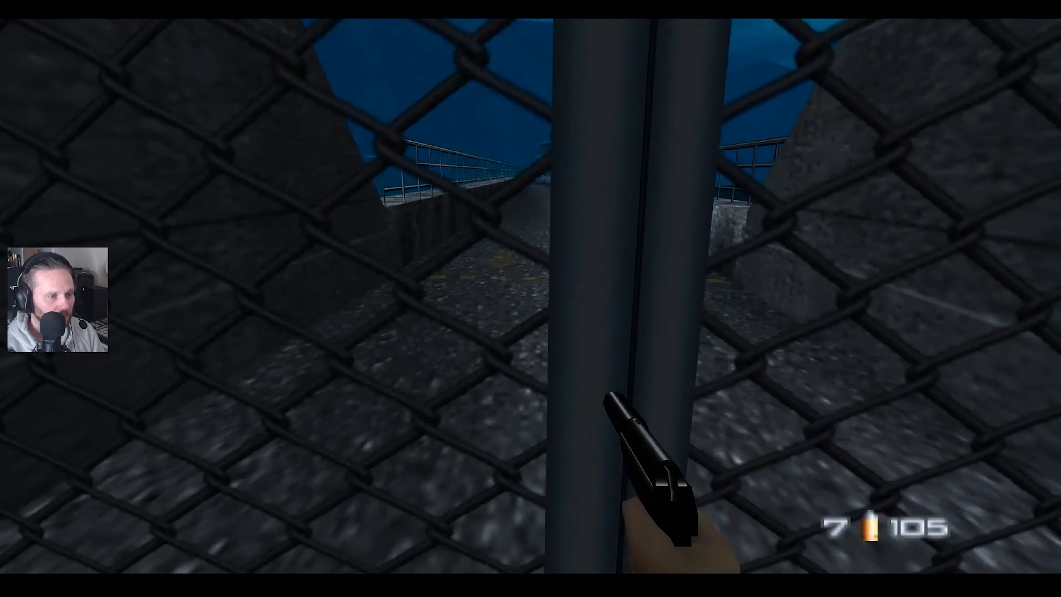
pyautogui.click(531, 298)
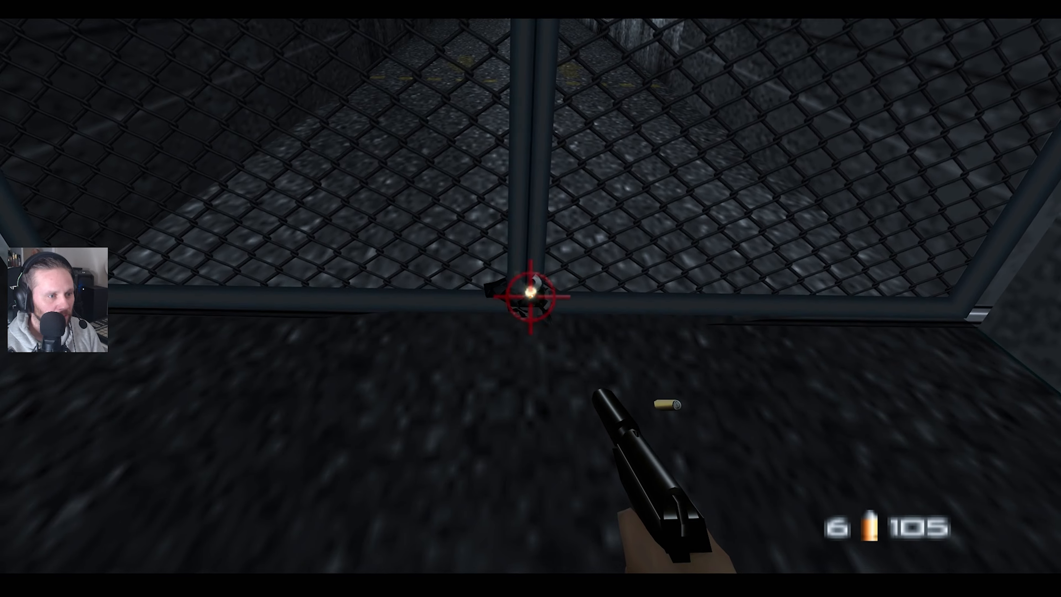
pyautogui.click(530, 298)
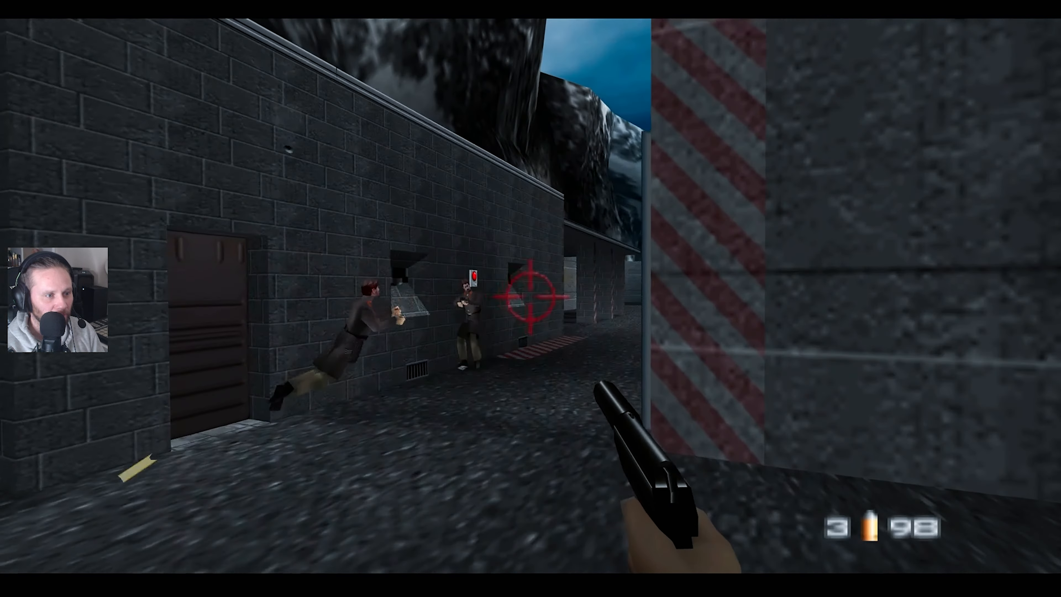
# Shoot the guard by the brick wall before heading onto the dam walkway
pyautogui.click(530, 297)
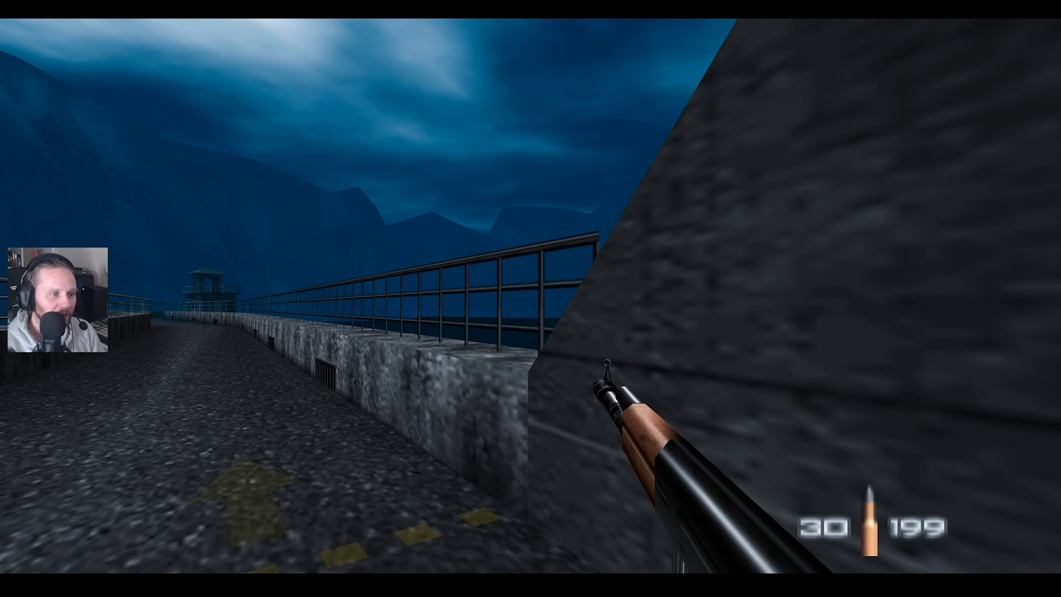
pyautogui.moveTo(531, 299)
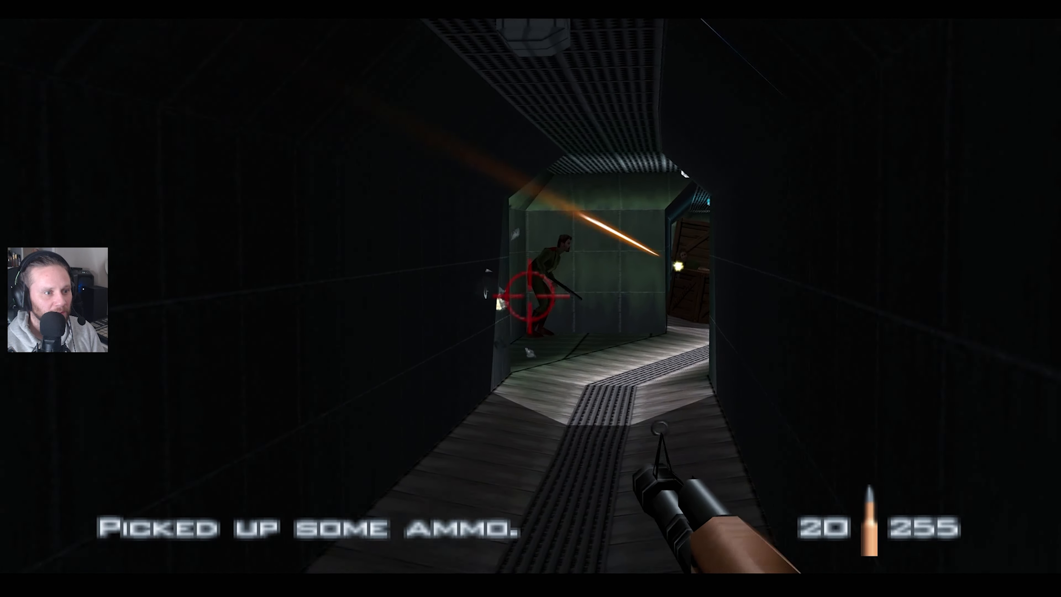
# Shoot the corridor guard and finish off the one against the wall
pyautogui.click(531, 298)
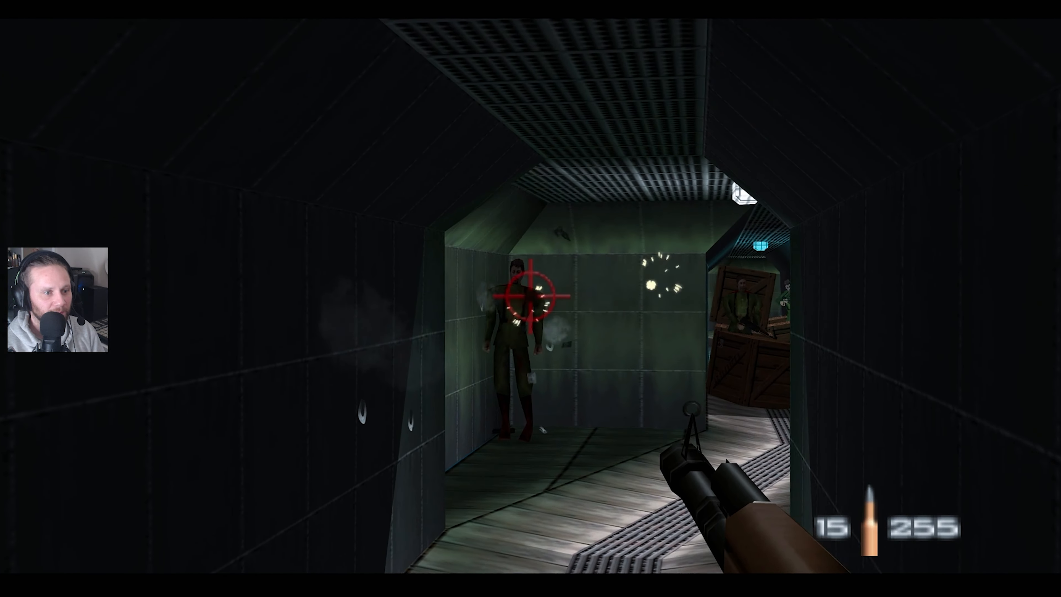
pyautogui.click(531, 298)
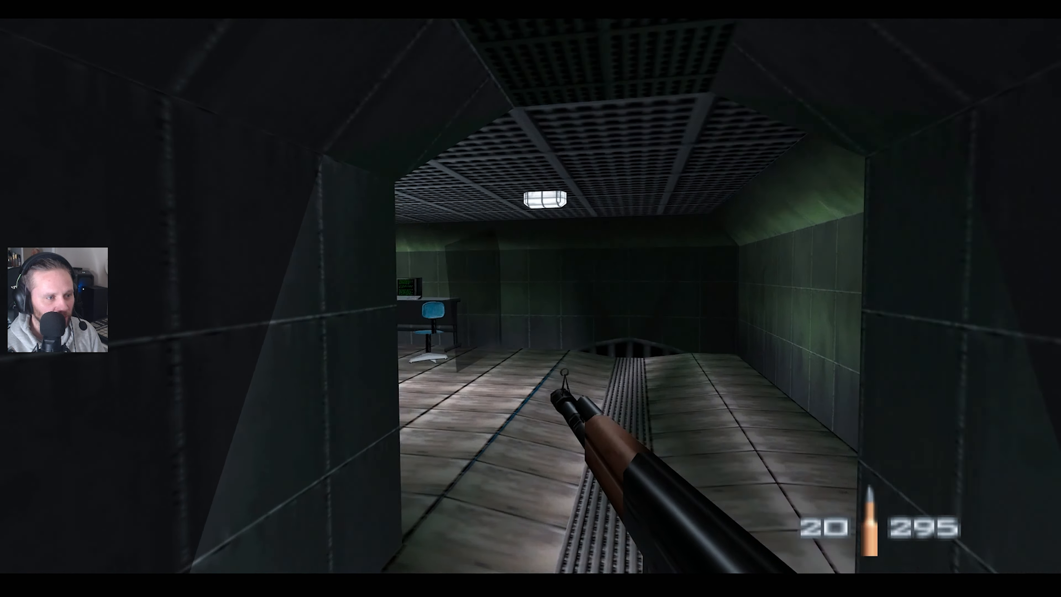
# Snipe the tunnel guards, including the one standing over the bodies, and collect their ammo
pyautogui.click(635, 420)
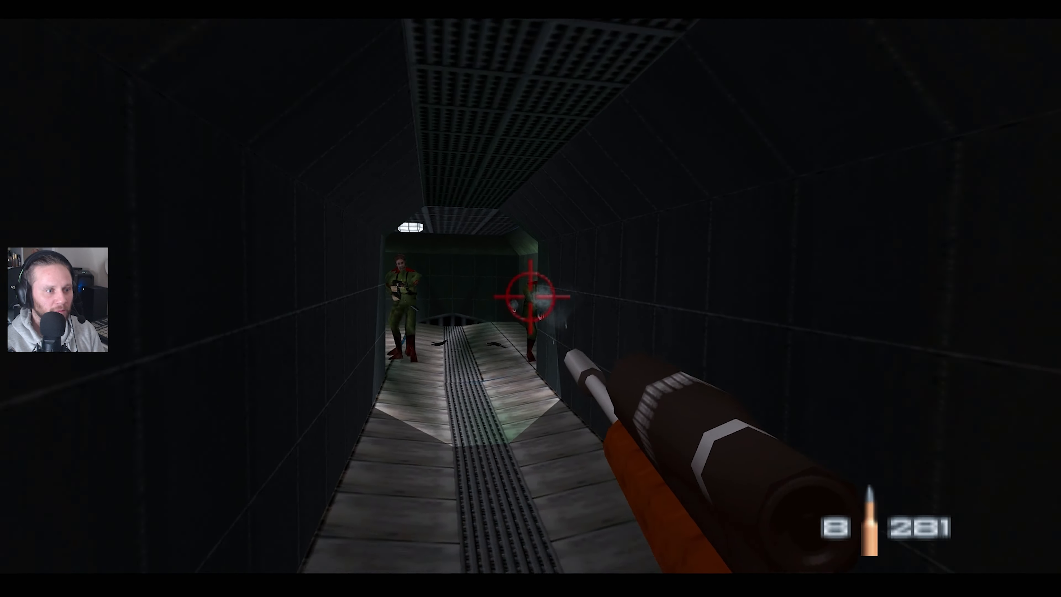
pyautogui.click(531, 298)
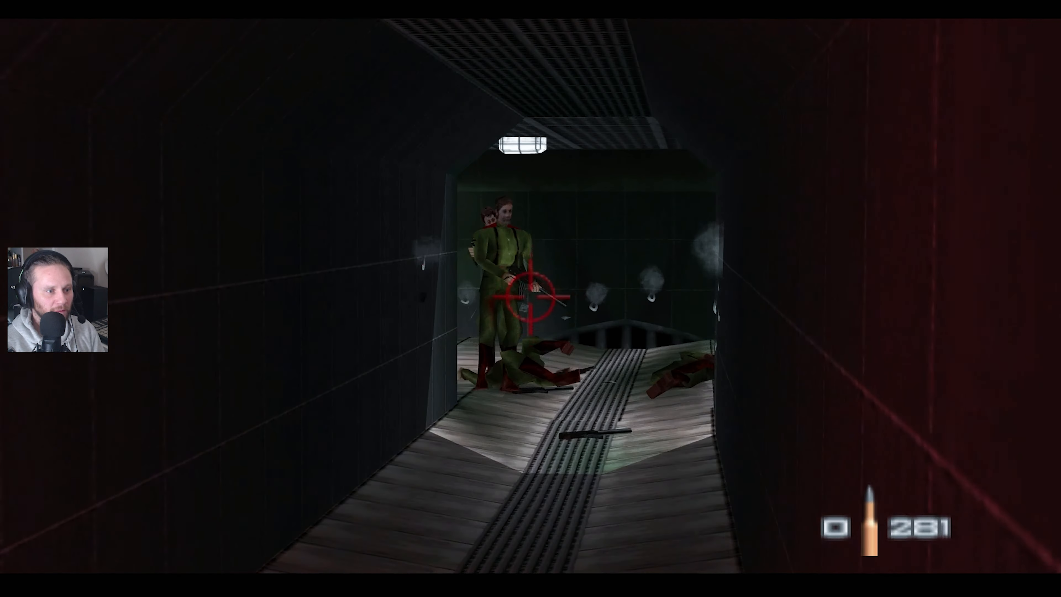
pyautogui.click(530, 298)
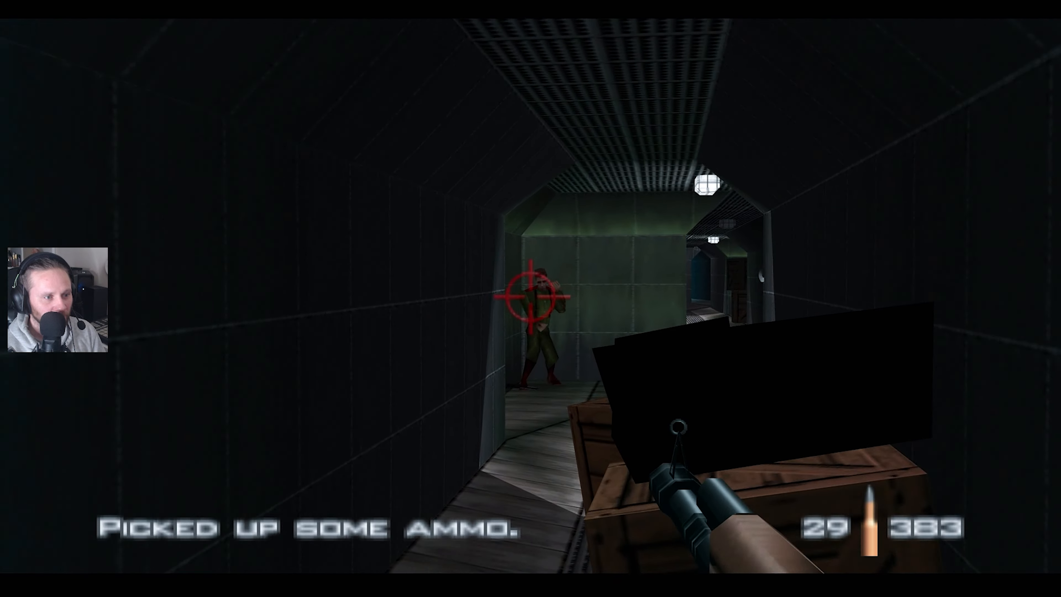
# Shoot the guards at the tunnel bend, the corridor's far end and beside the crates
pyautogui.click(530, 298)
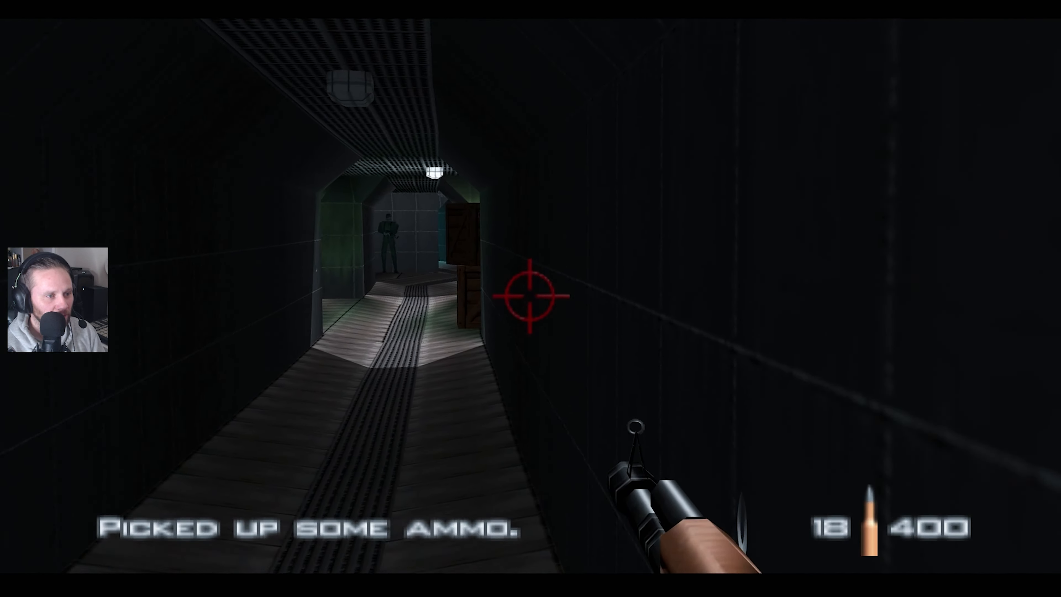
pyautogui.click(530, 296)
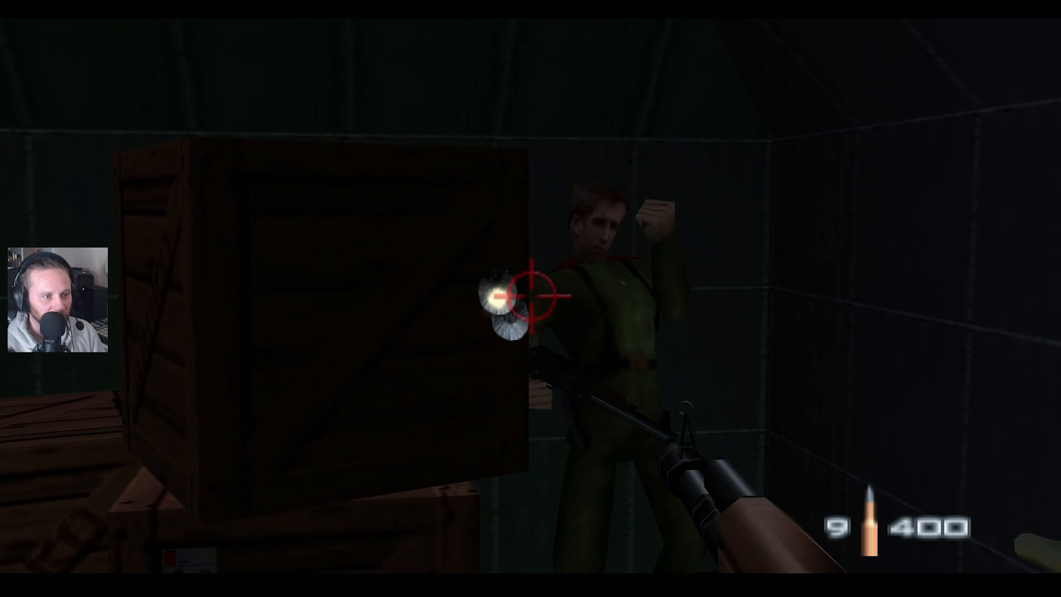
pyautogui.click(530, 296)
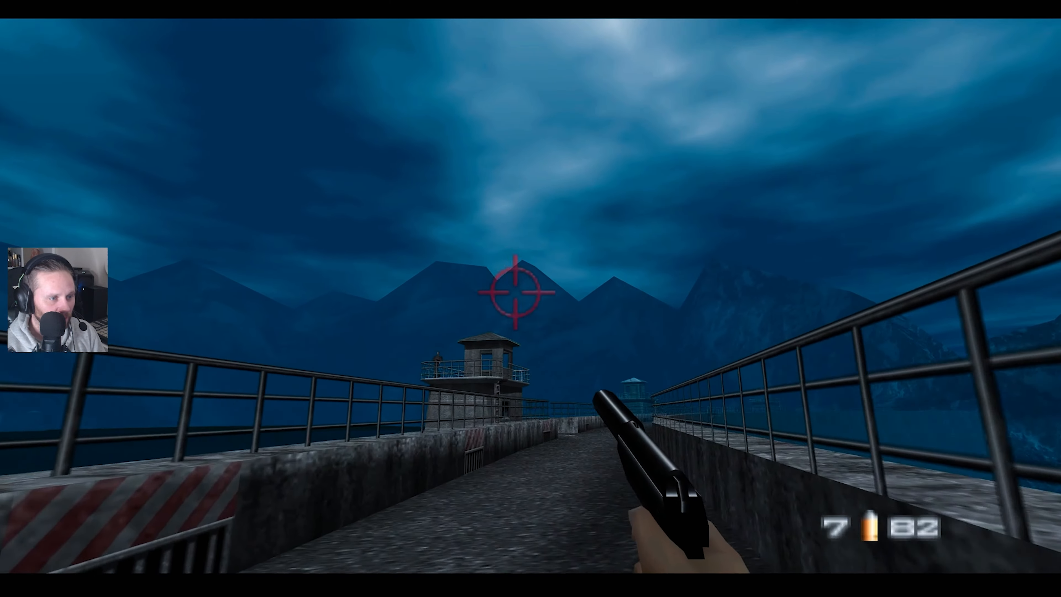
# Fire the pistol at the guard tower from the dam walkway
pyautogui.click(518, 292)
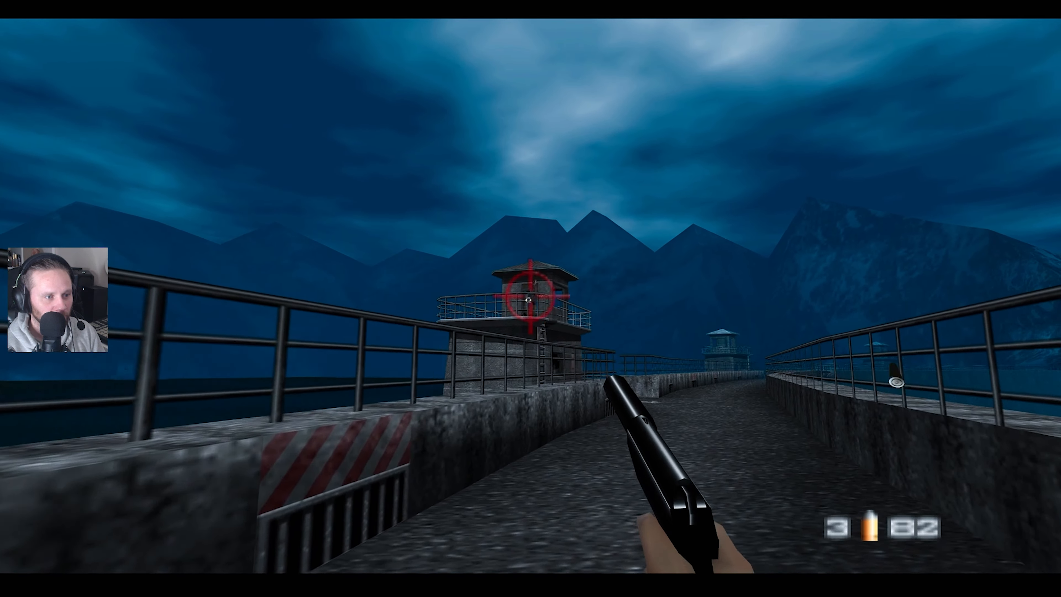